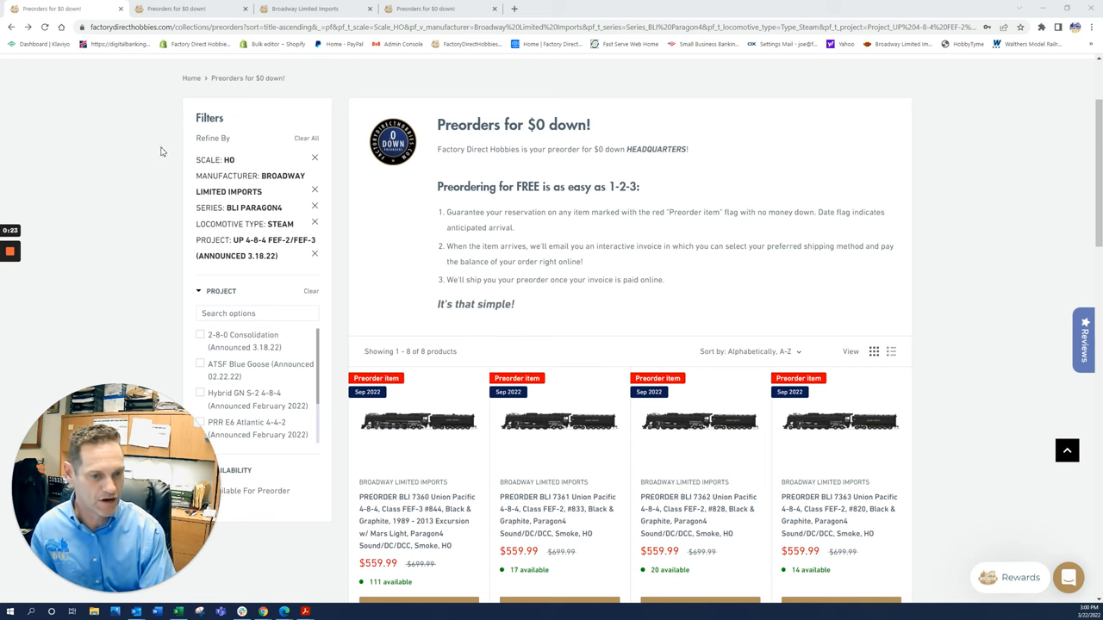
- View the full-size photo of the Union Pacific 4-8-4 FEF-3 locomotive from the preorder results
scroll(down, 3)
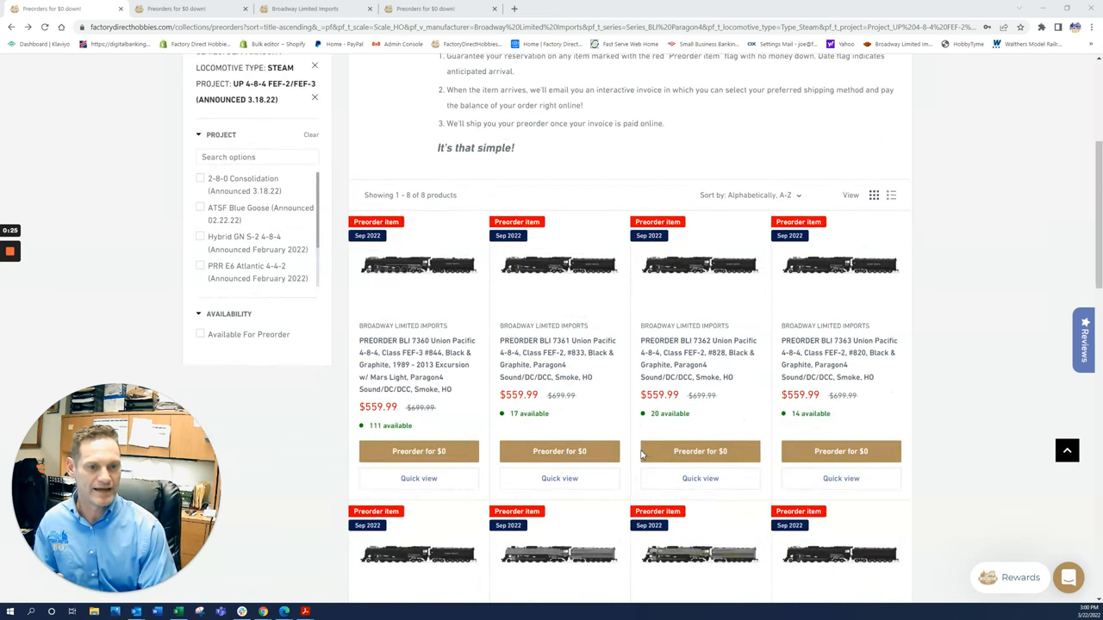
scroll(up, 3)
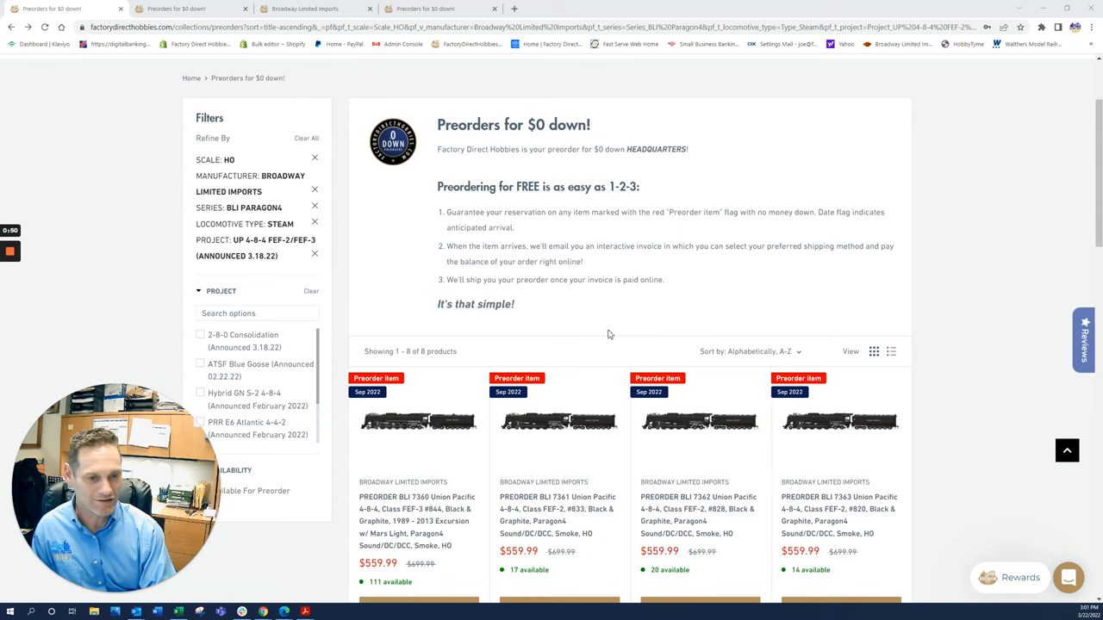
click(417, 422)
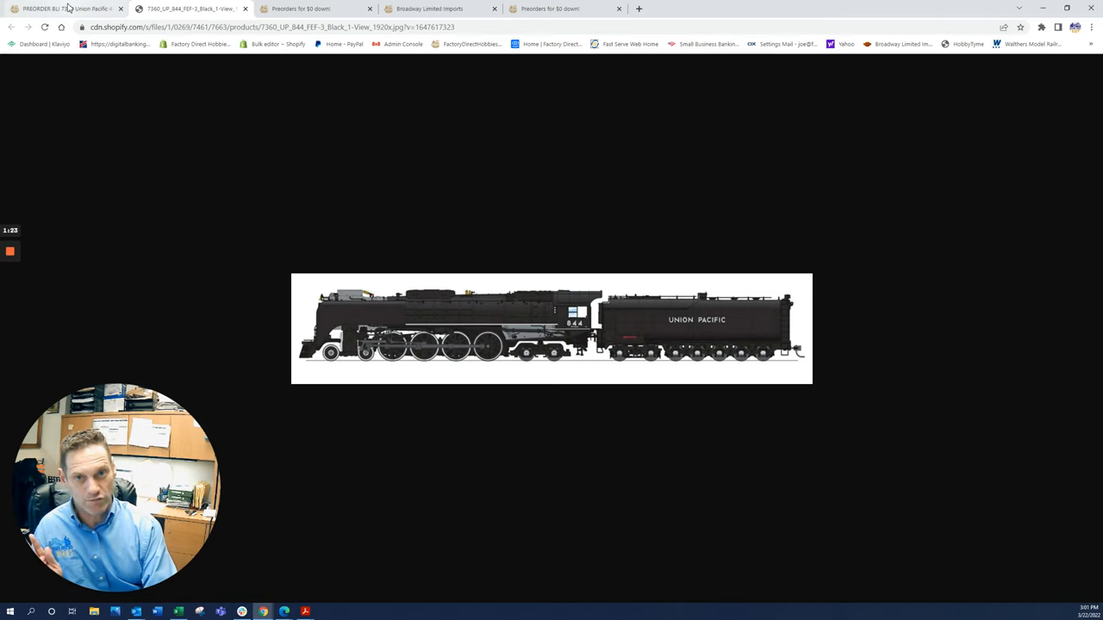
click(60, 9)
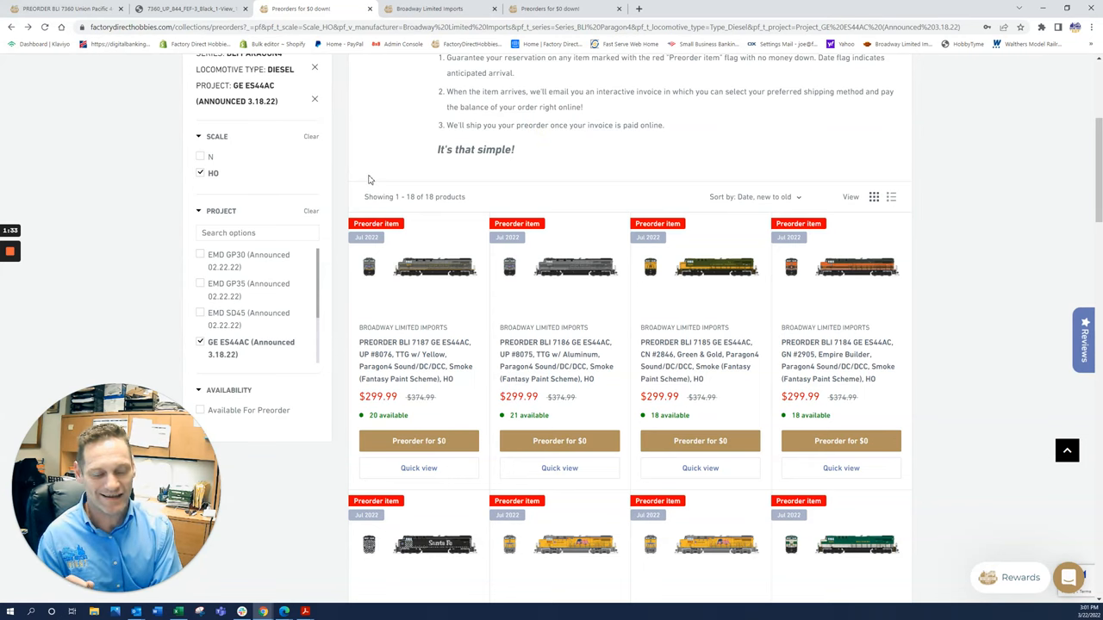
mouse_move(386, 181)
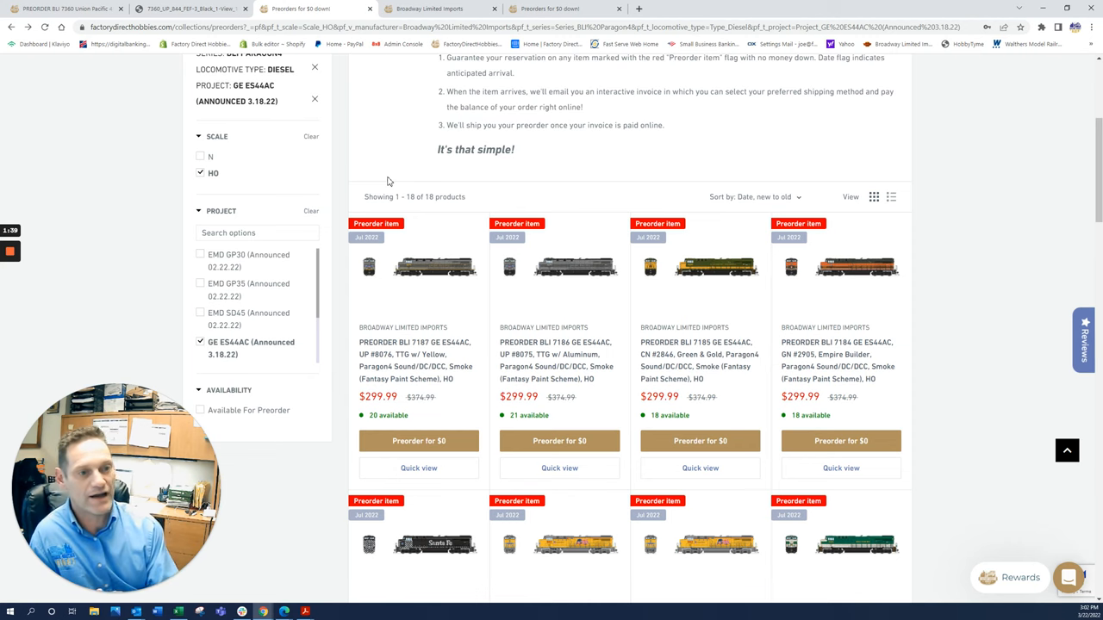
- View the full-size photo of the CSX #911 ES44AC 'Honoring Our First Responders' locomotive
scroll(down, 3)
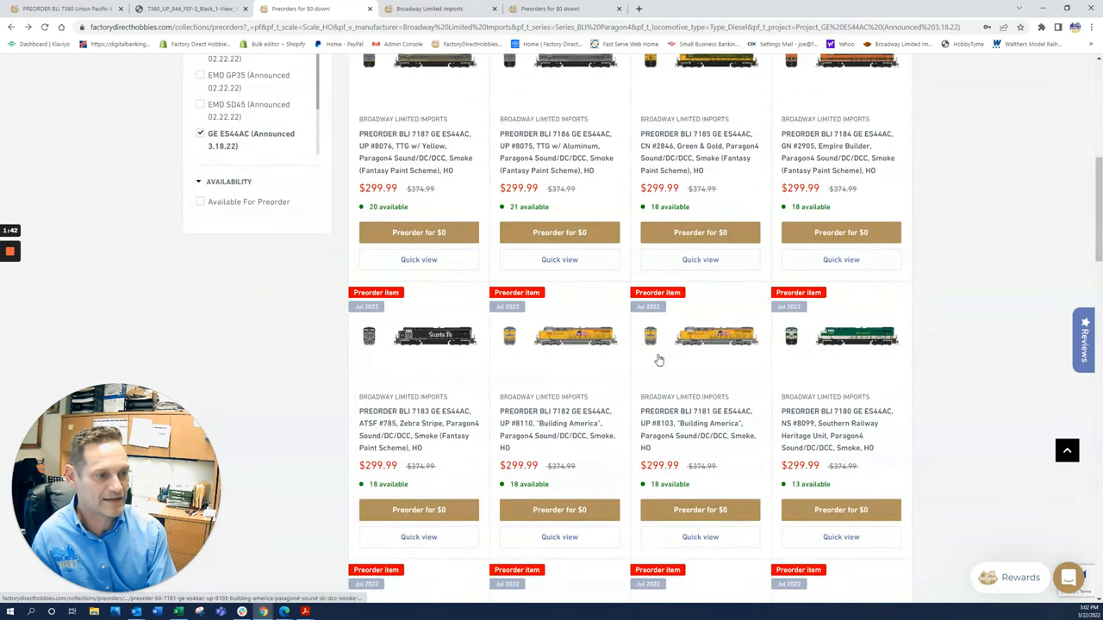
scroll(down, 3)
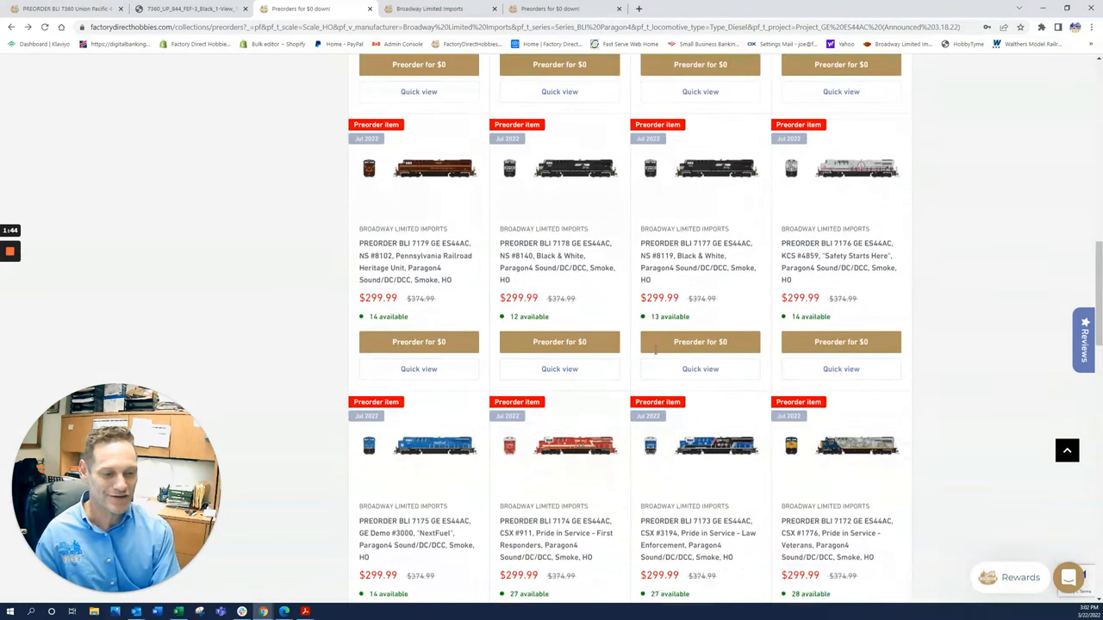
scroll(down, 3)
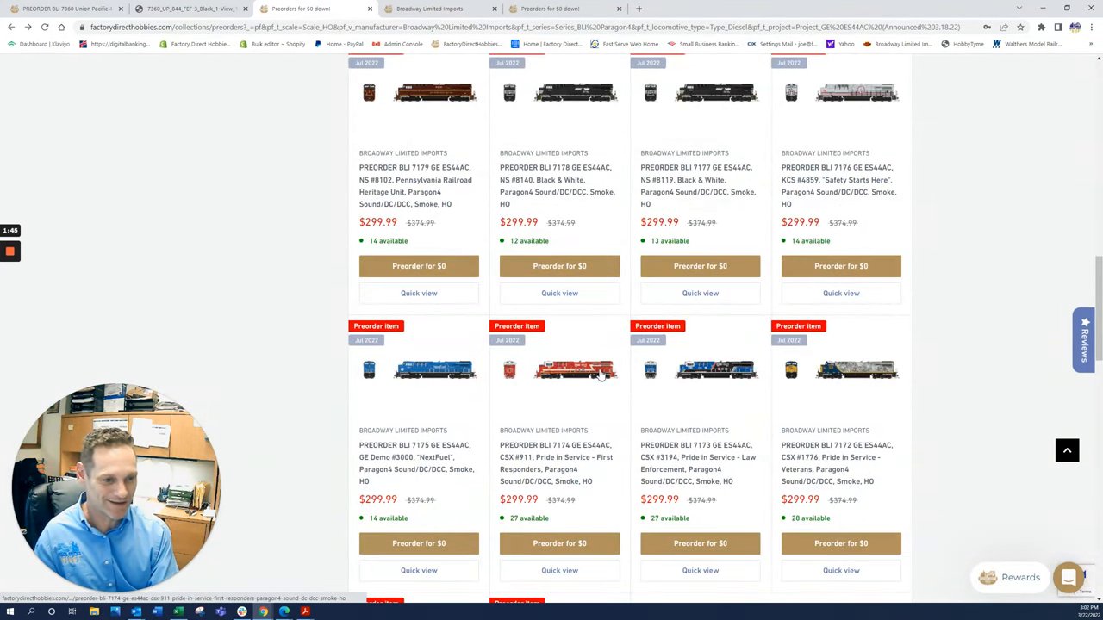
click(559, 370)
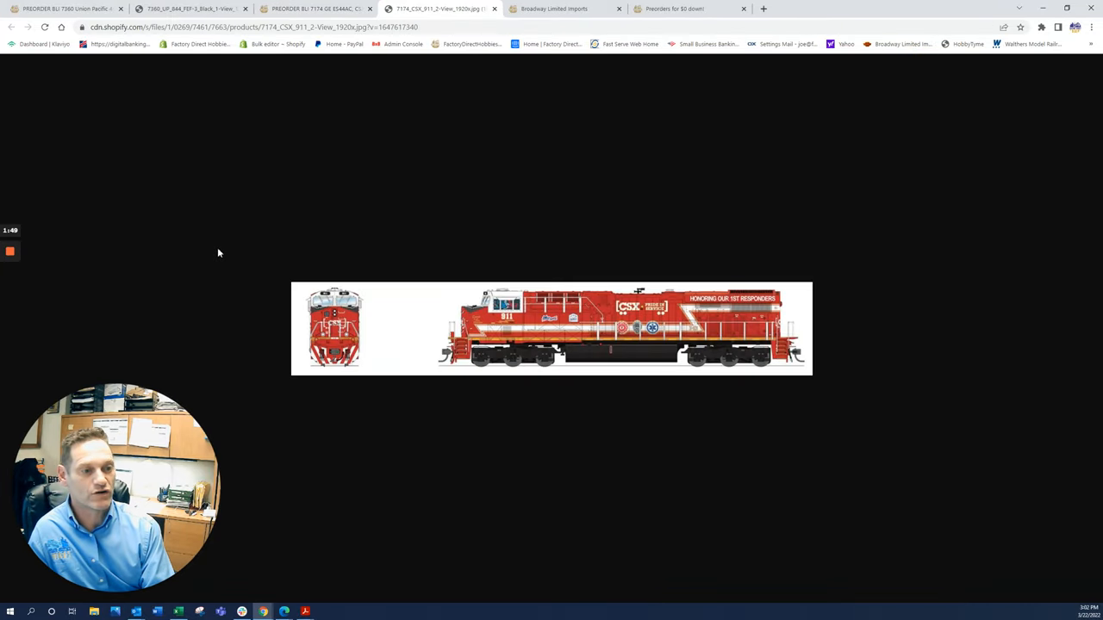
mouse_move(166, 112)
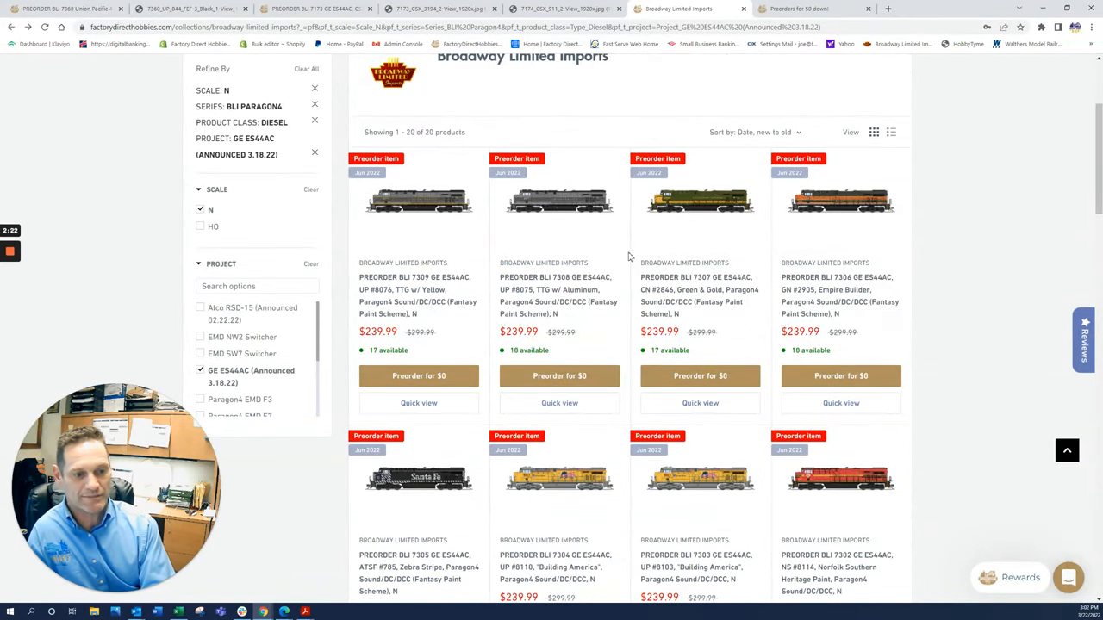
- Switch from the N scale results to the HO steam 2-8-0 Consolidation preorder listings
scroll(down, 3)
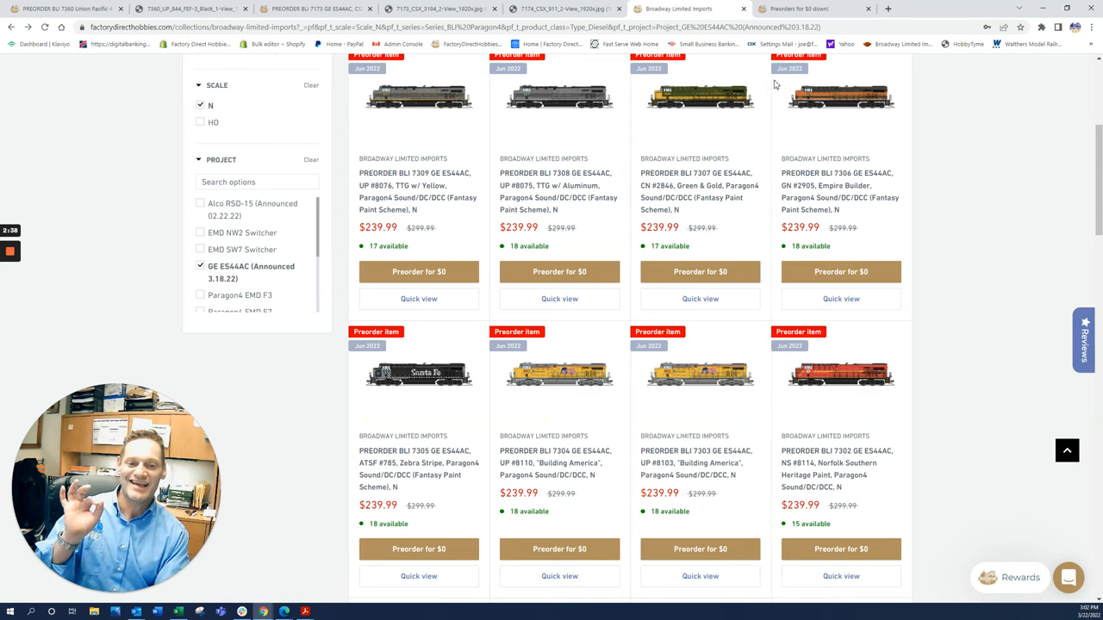
click(810, 9)
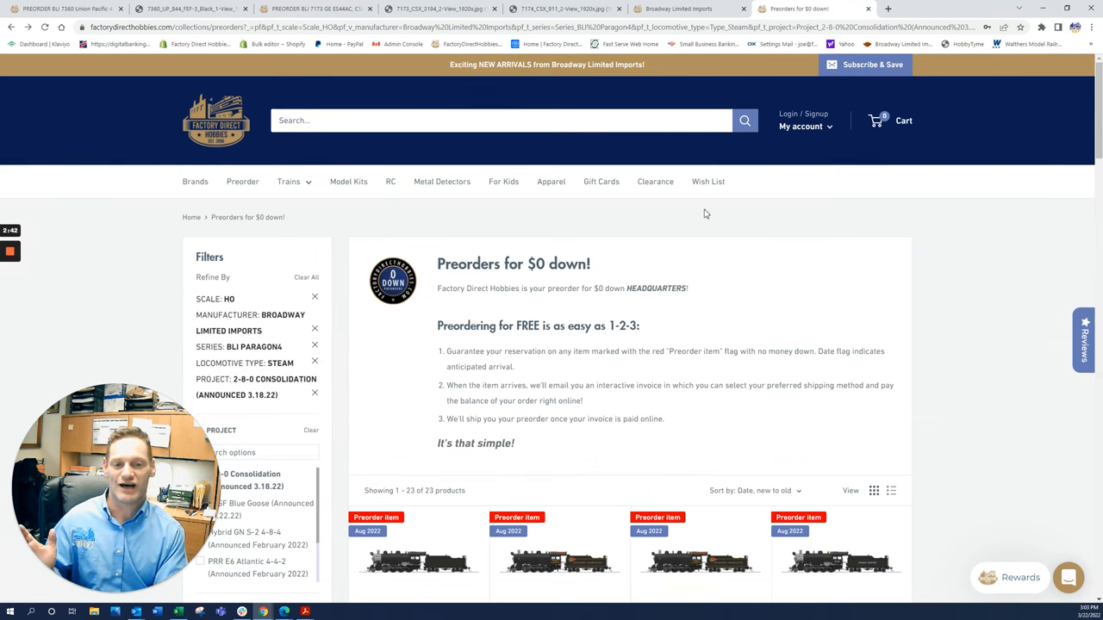
- Scroll the Consolidation results down to the green Southern 2-8-0 locomotive listing
scroll(down, 3)
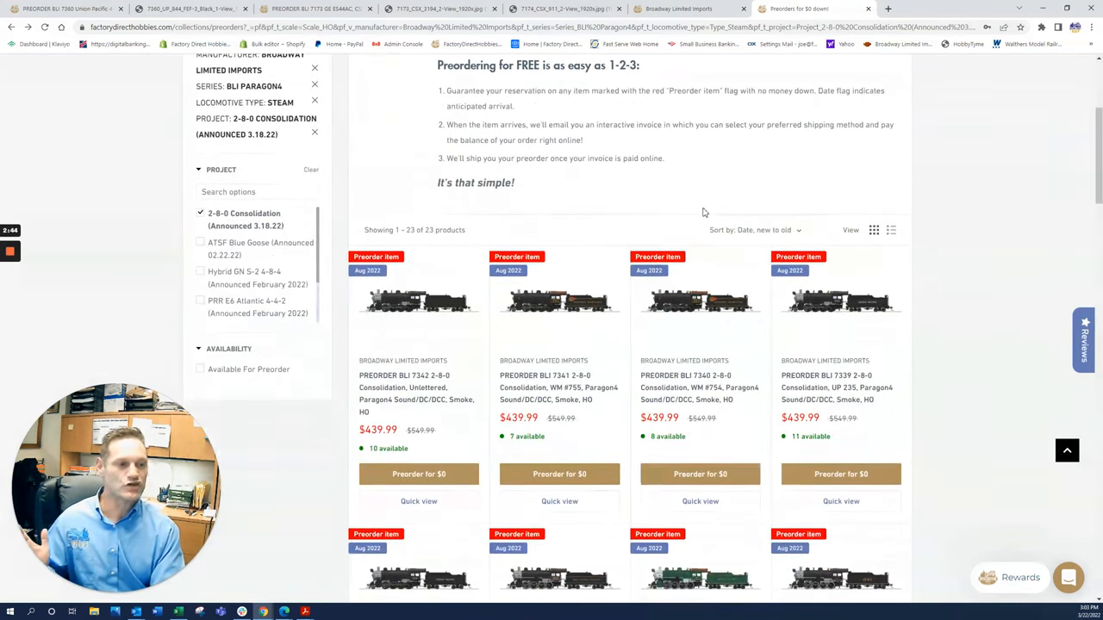
scroll(down, 3)
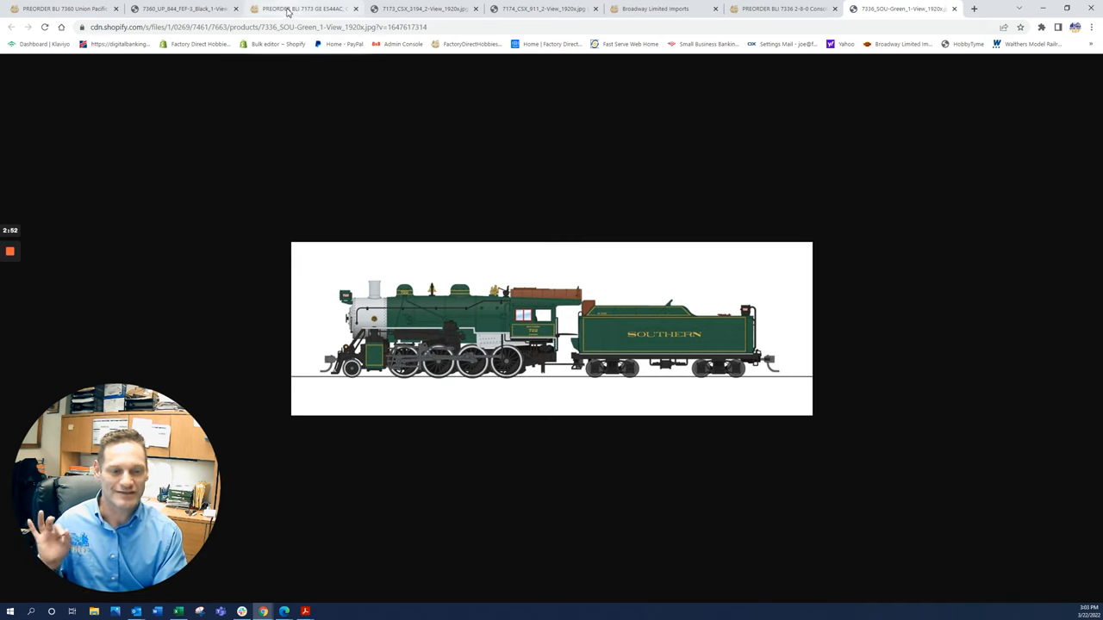
mouse_move(296, 8)
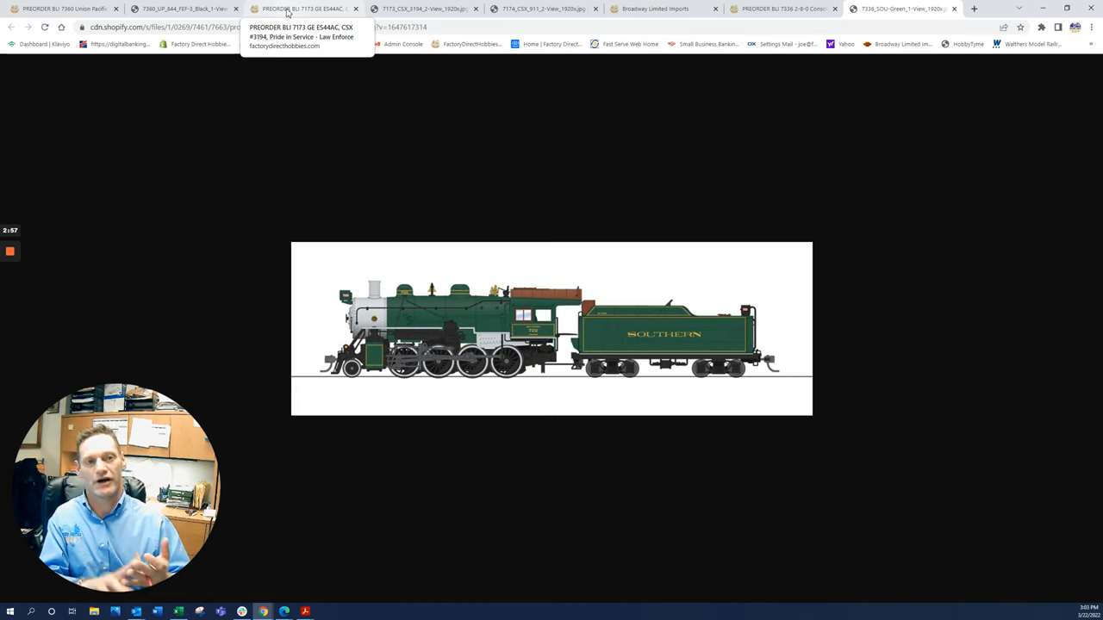
mouse_move(353, 24)
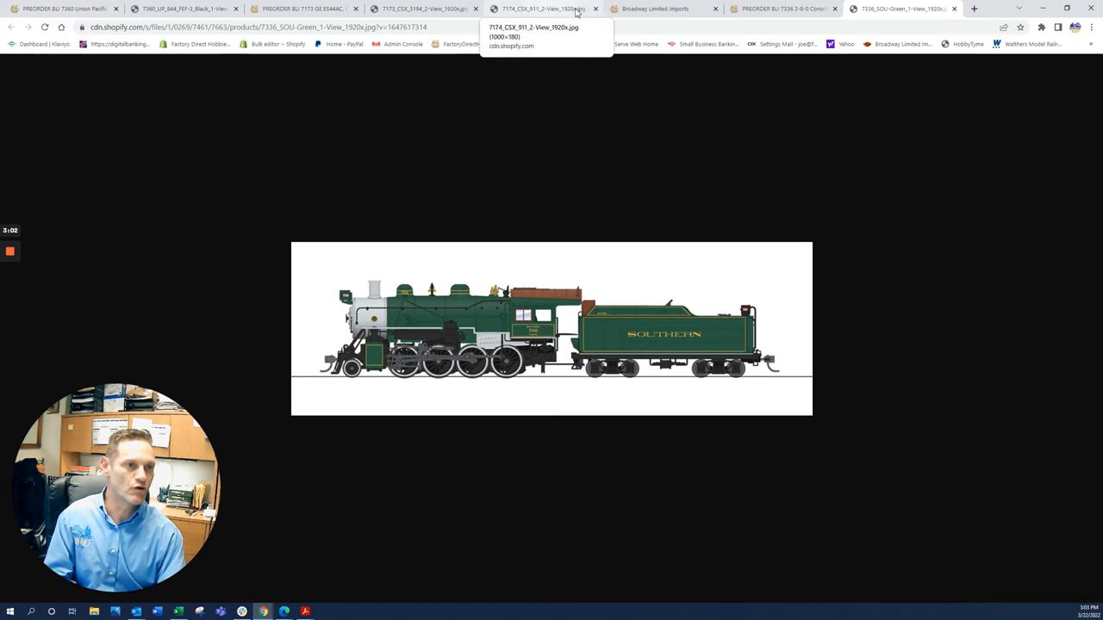
- Go back to the Preorders for $0 down page and scroll to the top of its listings
click(655, 8)
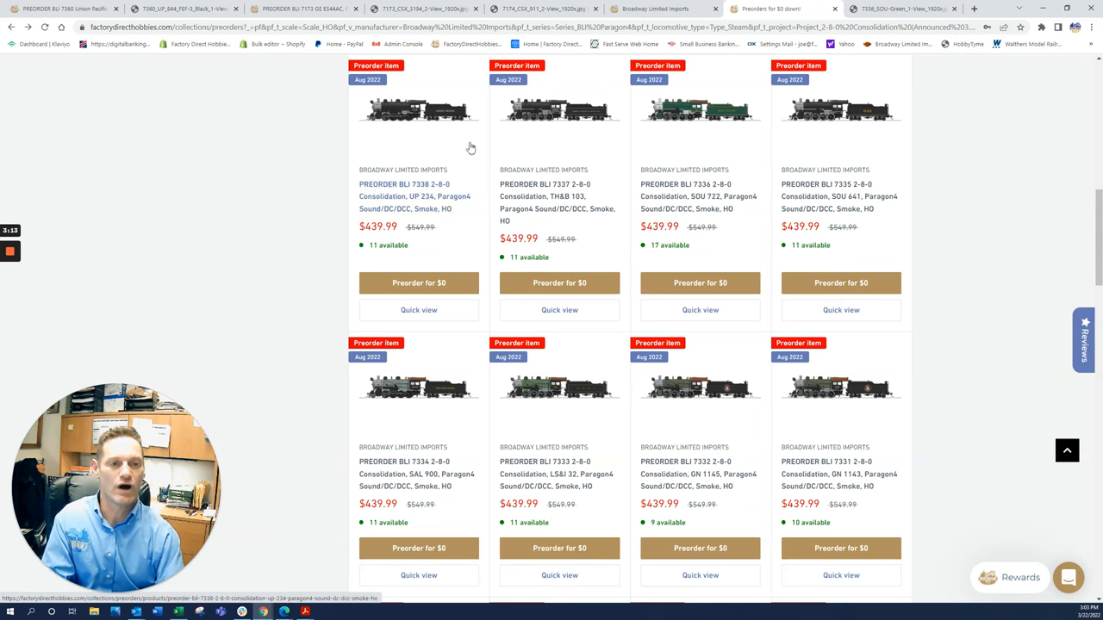
scroll(up, 3)
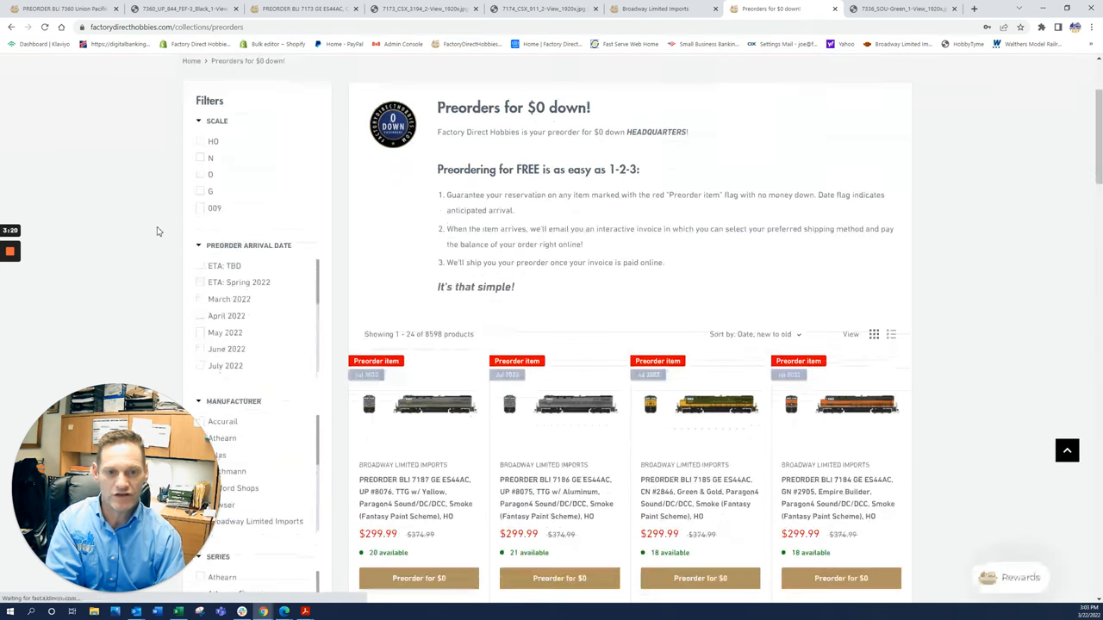
- Filter the preorder catalogue by Manufacturer to Broadway Limited Imports, leaving 397 products
scroll(down, 3)
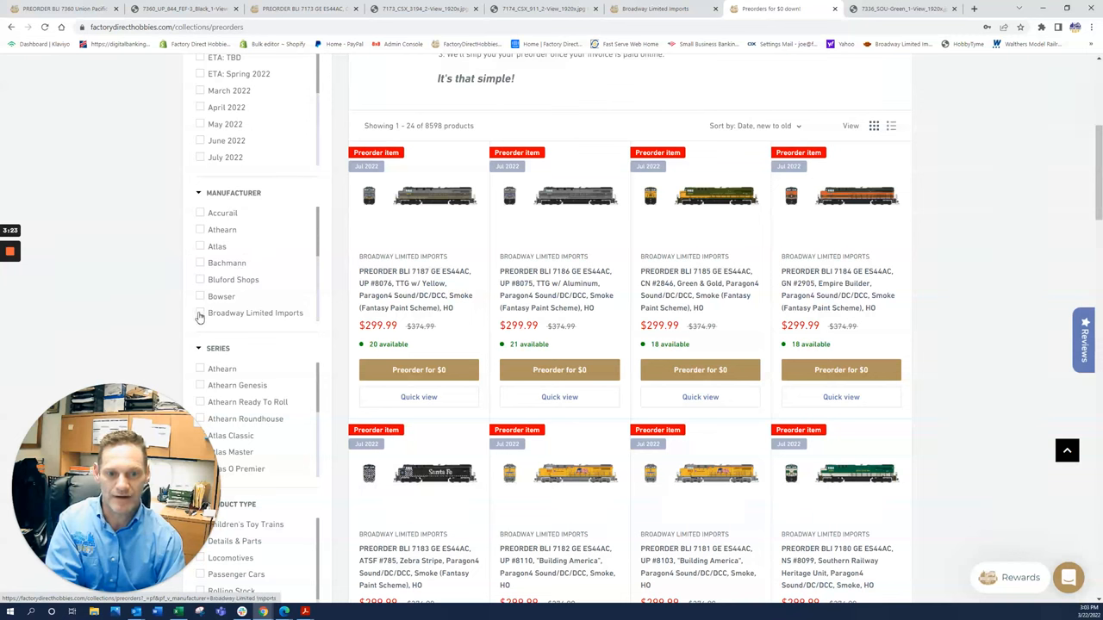
click(200, 313)
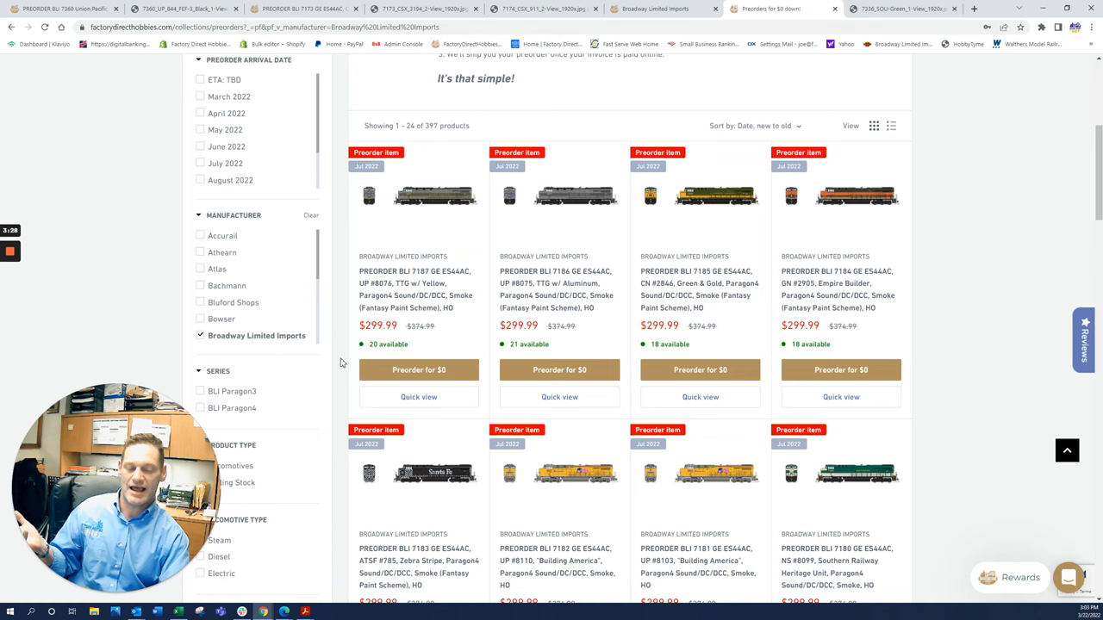
scroll(down, 3)
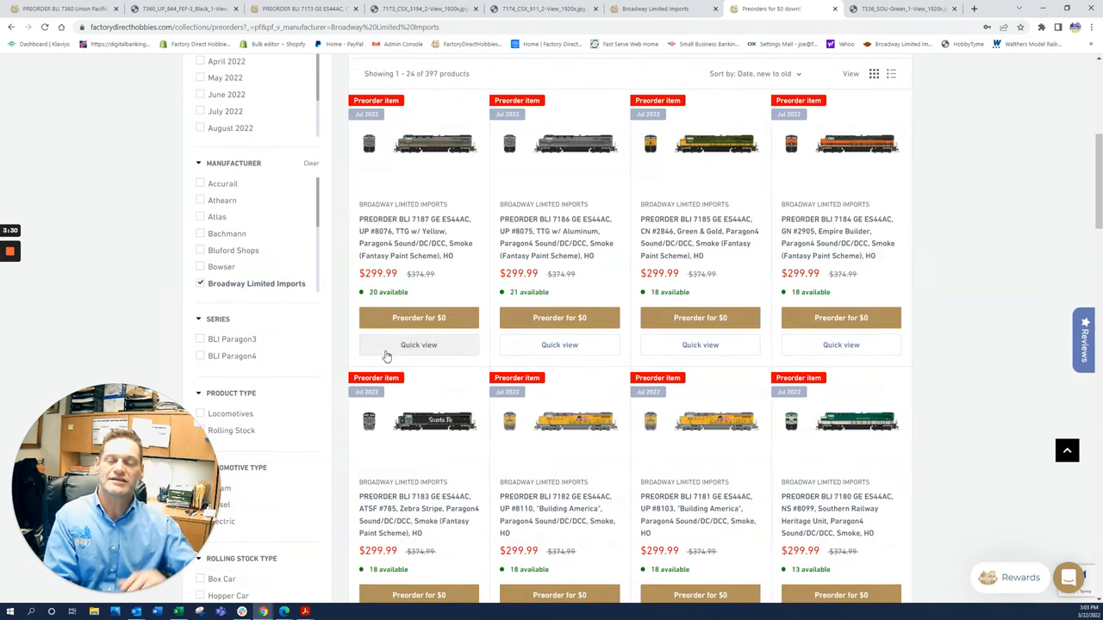